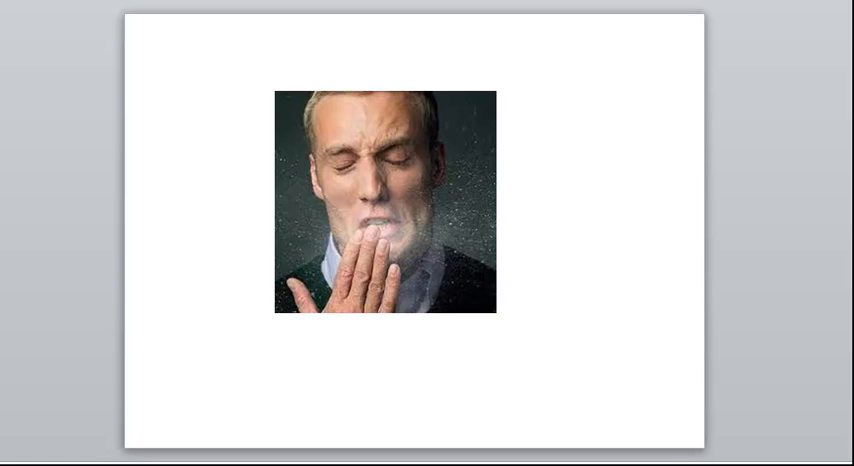
pyautogui.moveTo(248, 212)
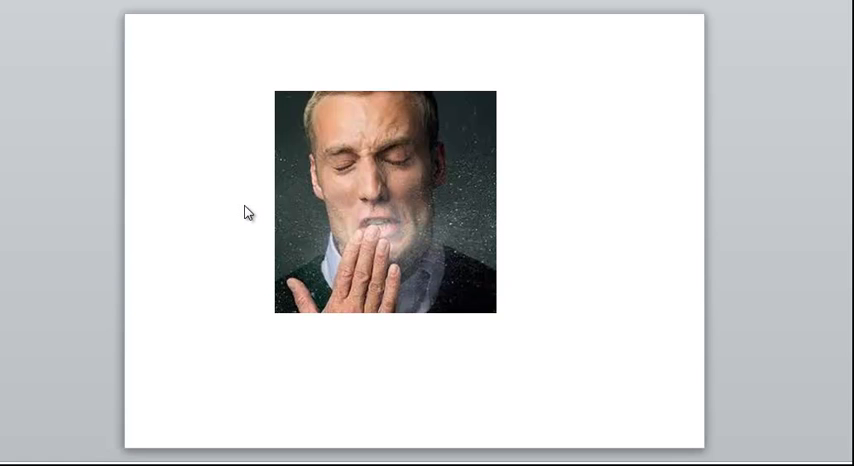